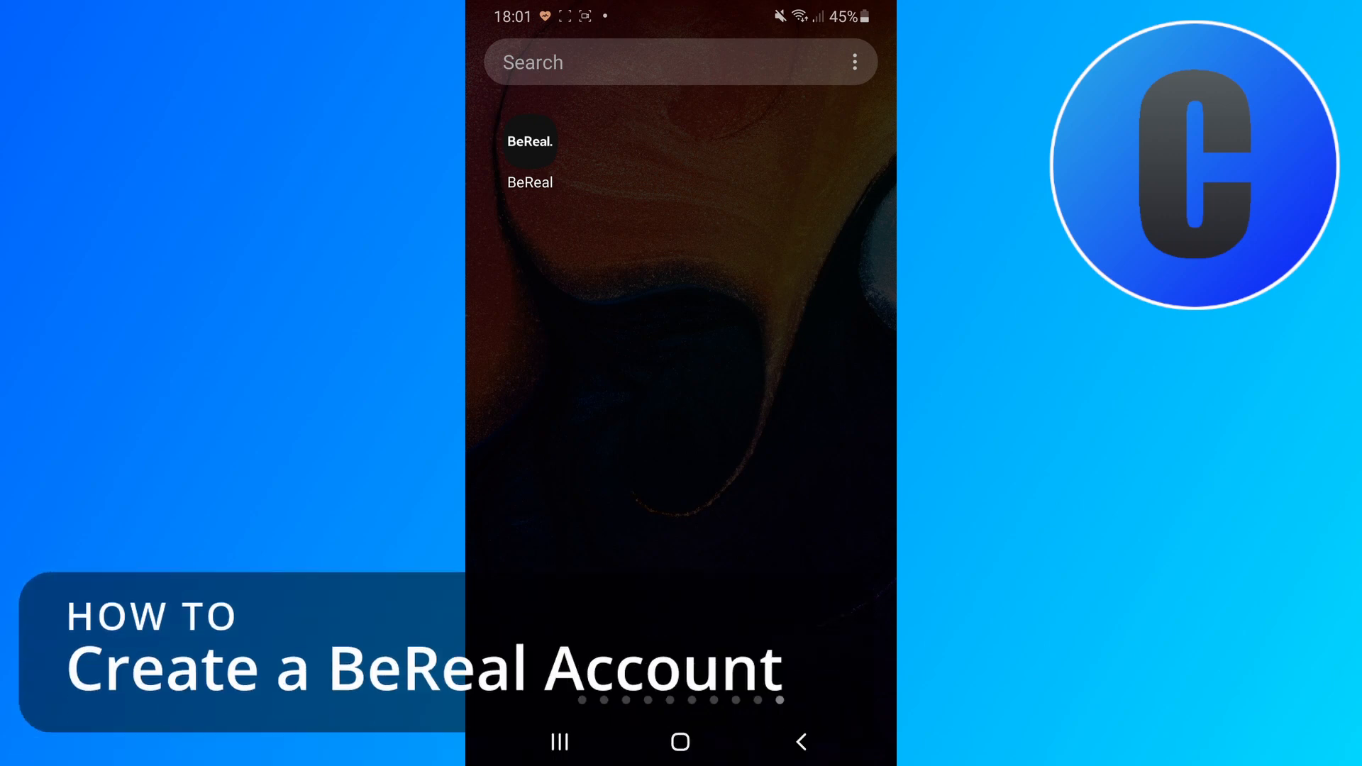
Step: Launch BeReal and skip the introductory slides to reach the name entry
click(529, 142)
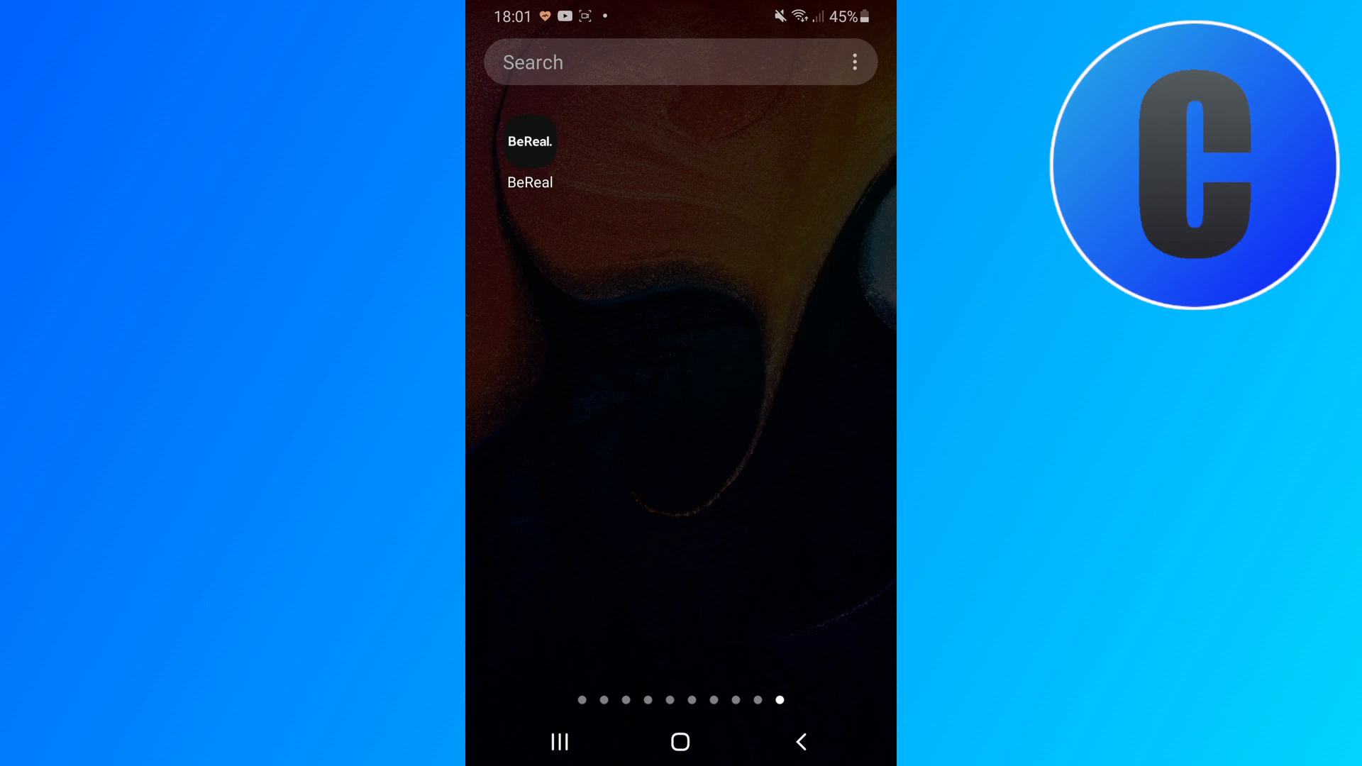
click(530, 140)
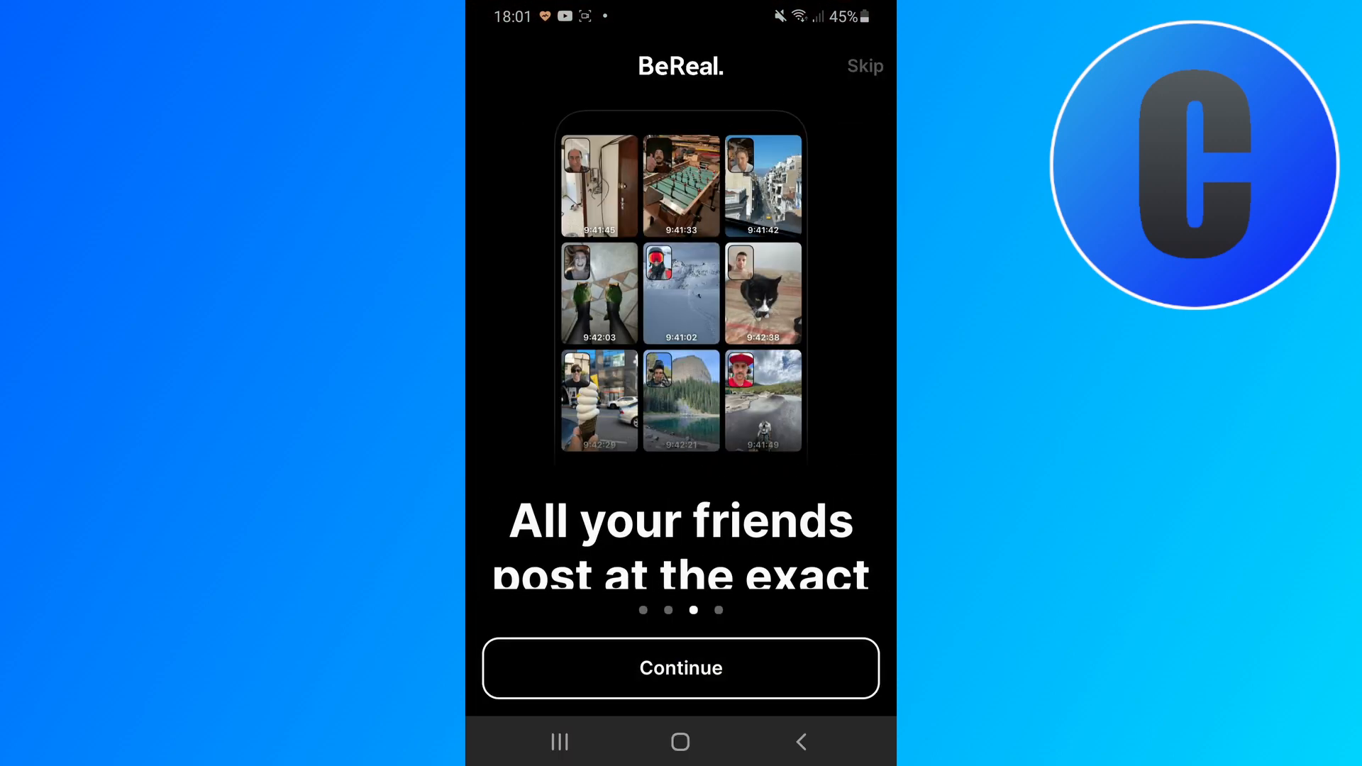
click(681, 668)
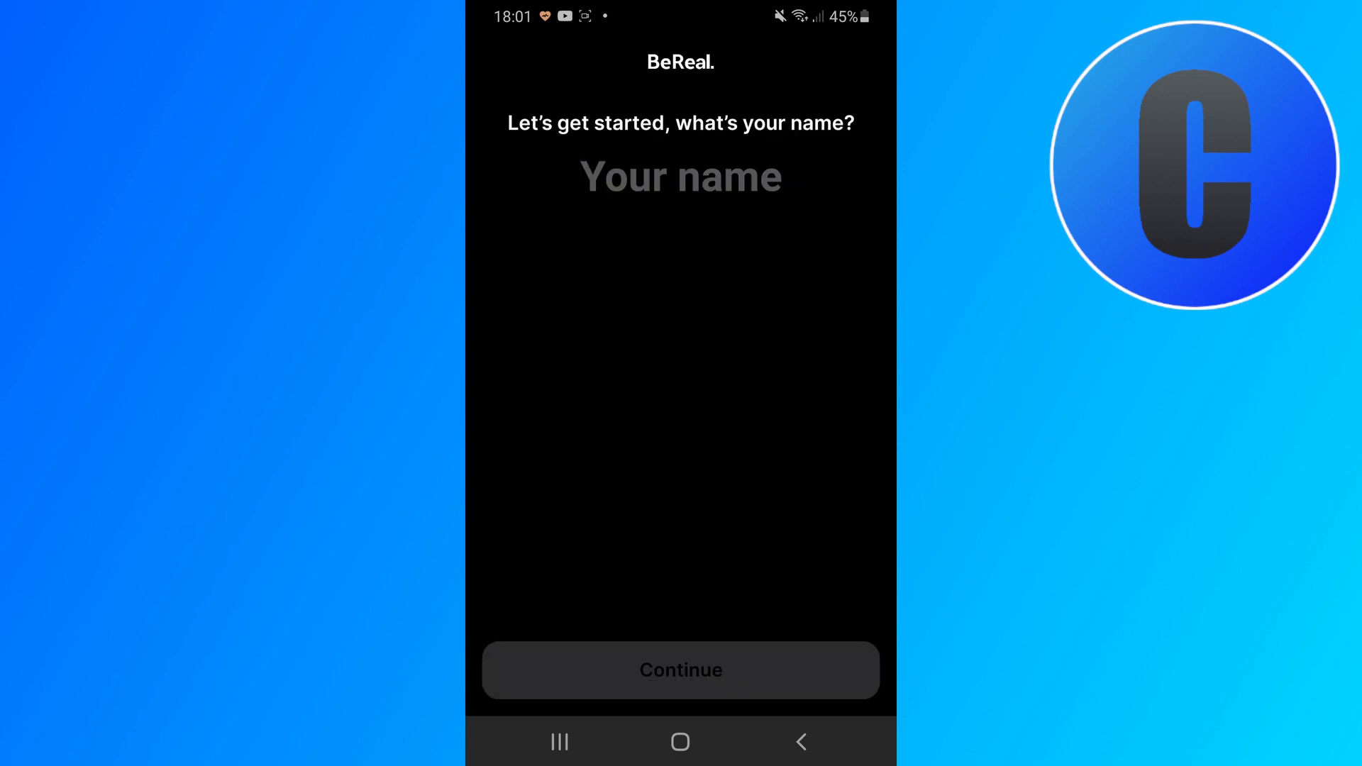
Step: Enter the name Crolu and continue to the birthday question
click(679, 177)
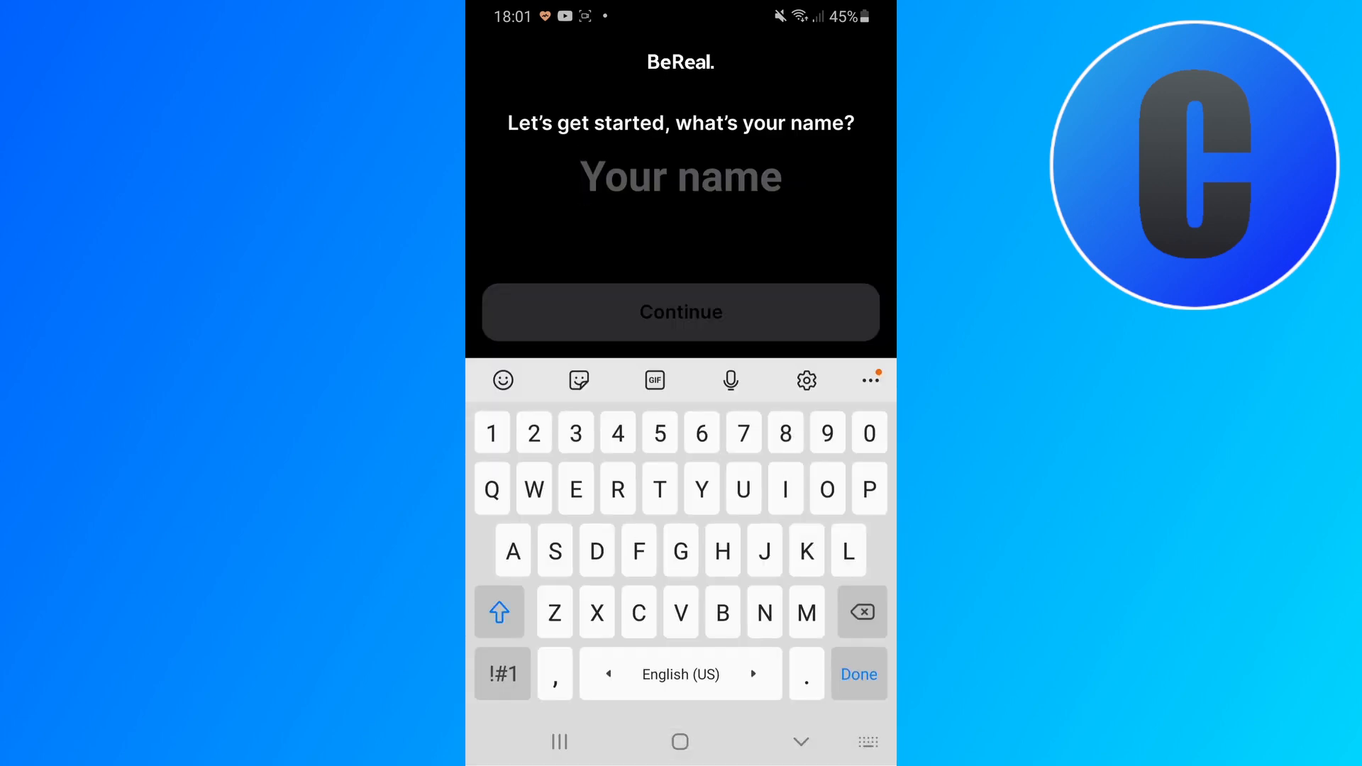
click(681, 178)
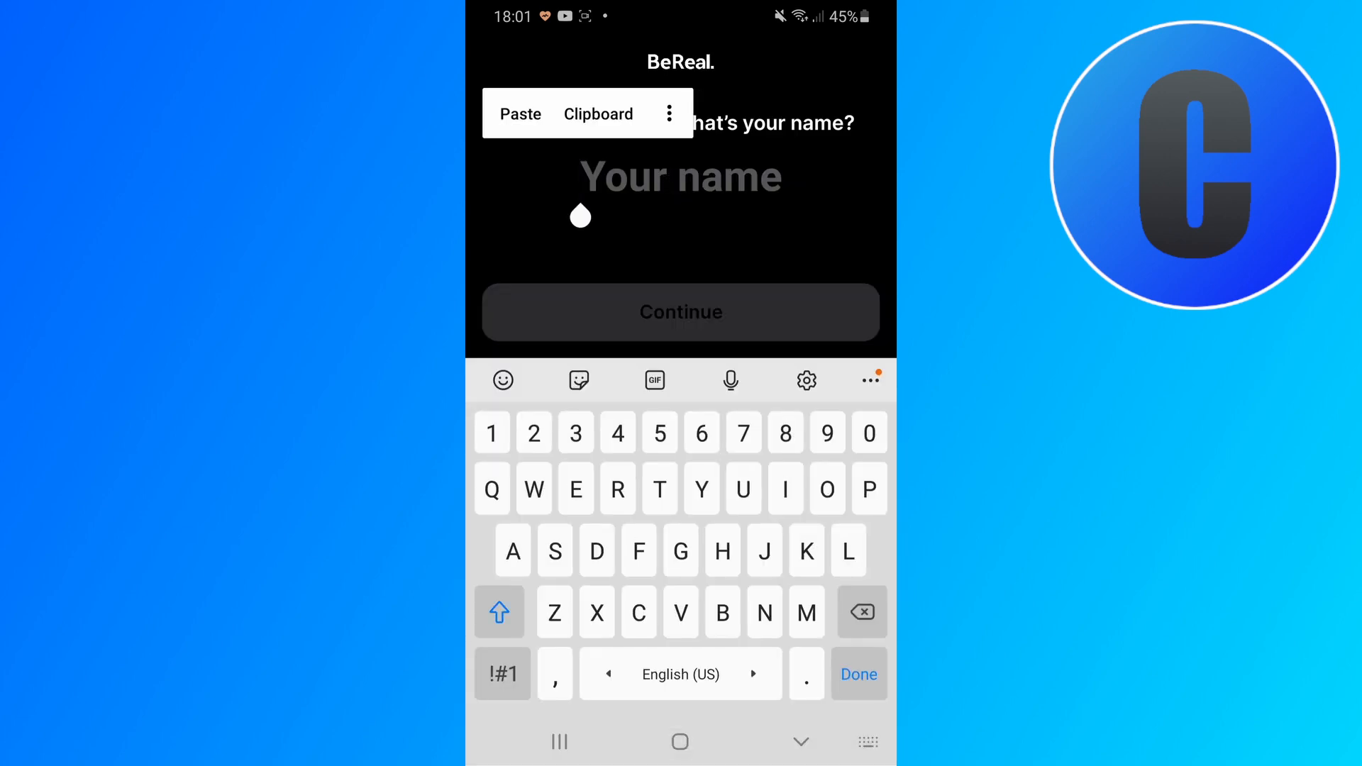
text(C)
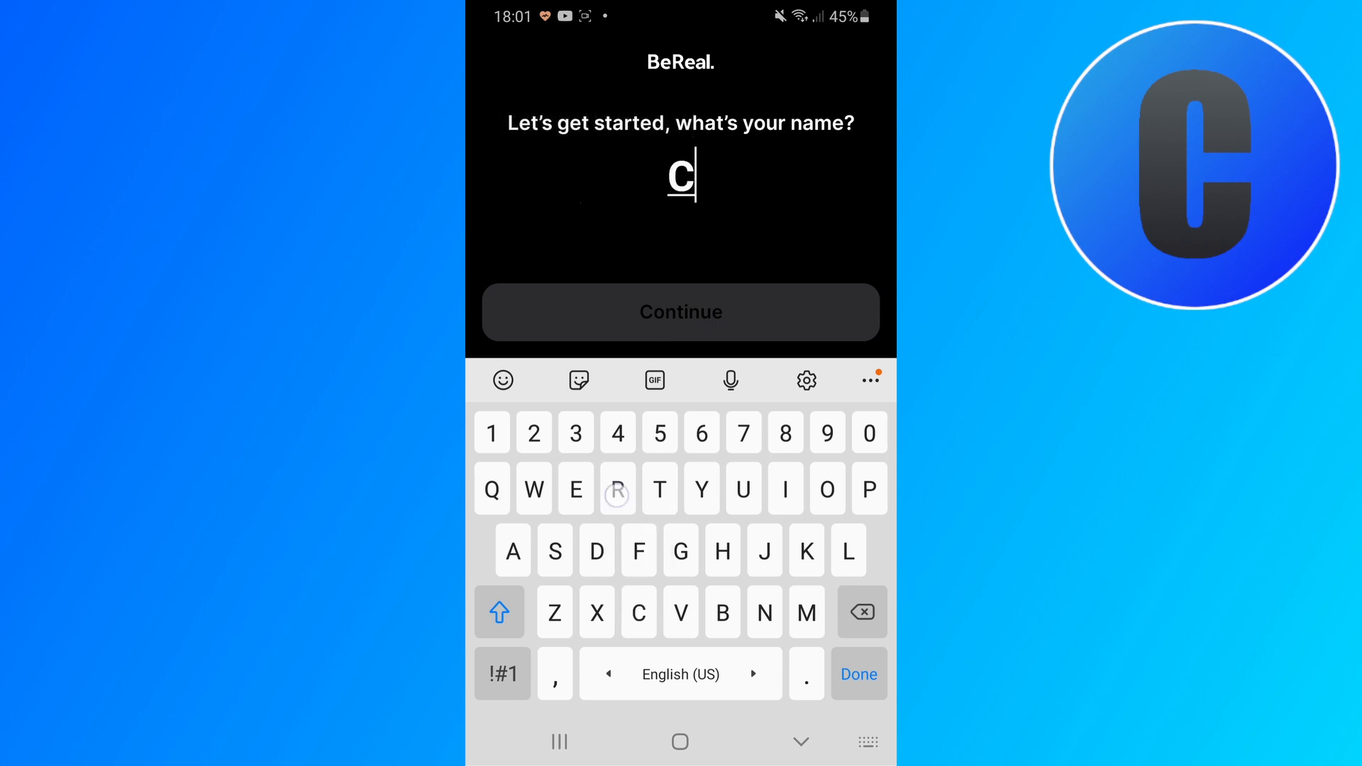
text(rolu)
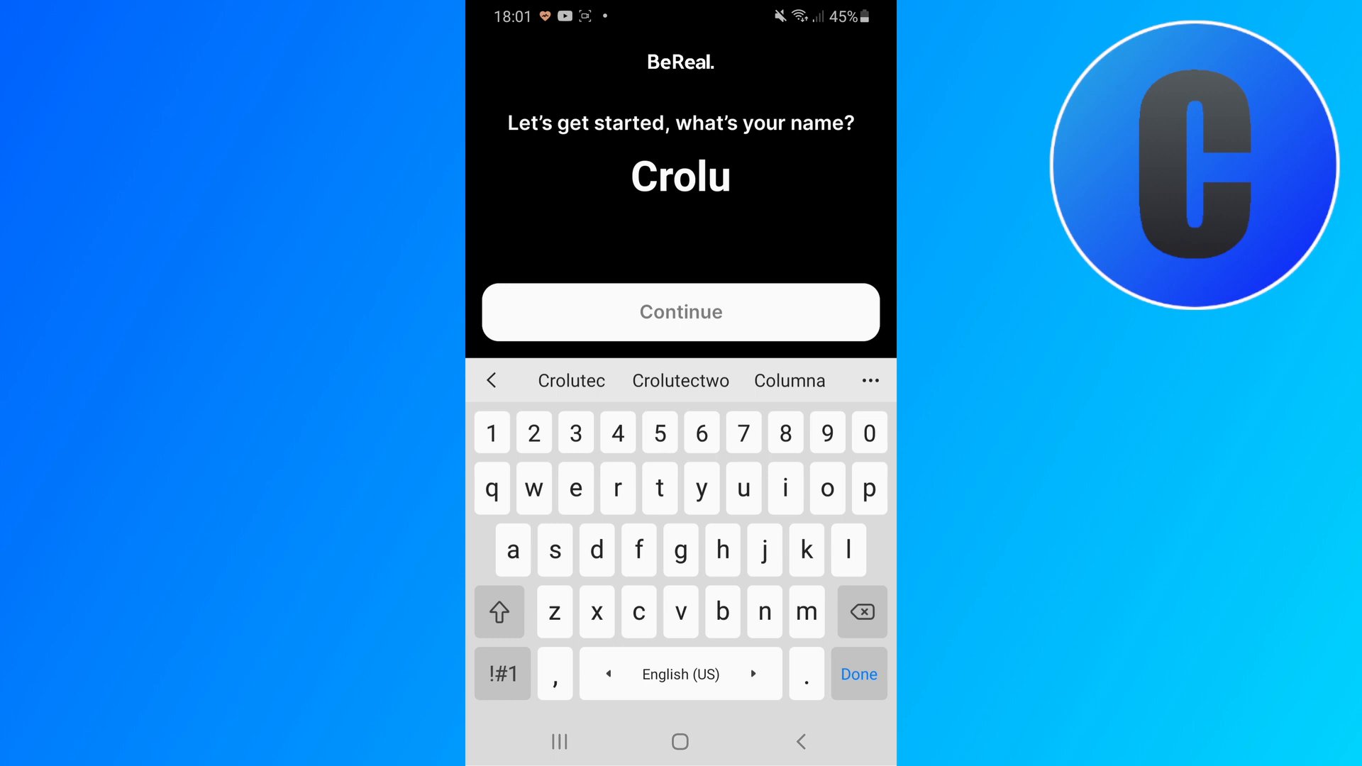
click(680, 312)
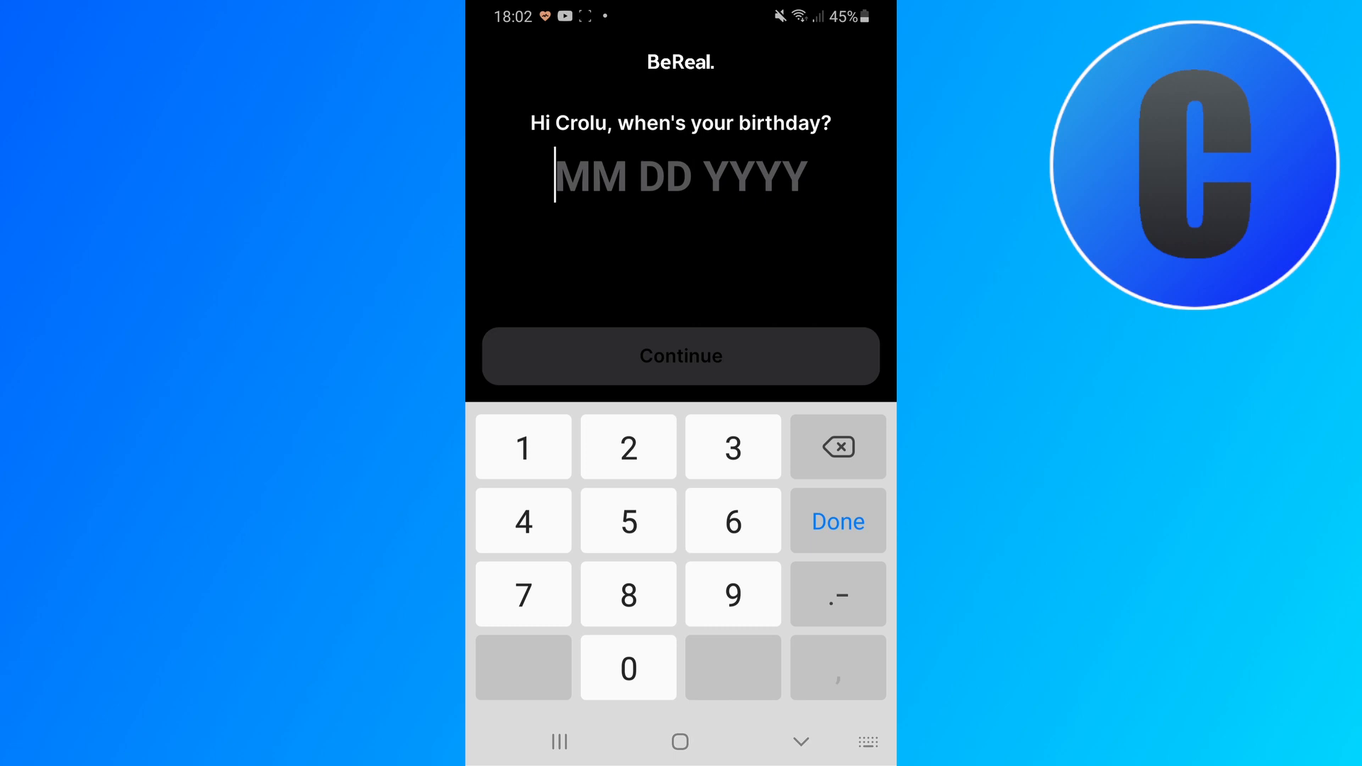
click(629, 668)
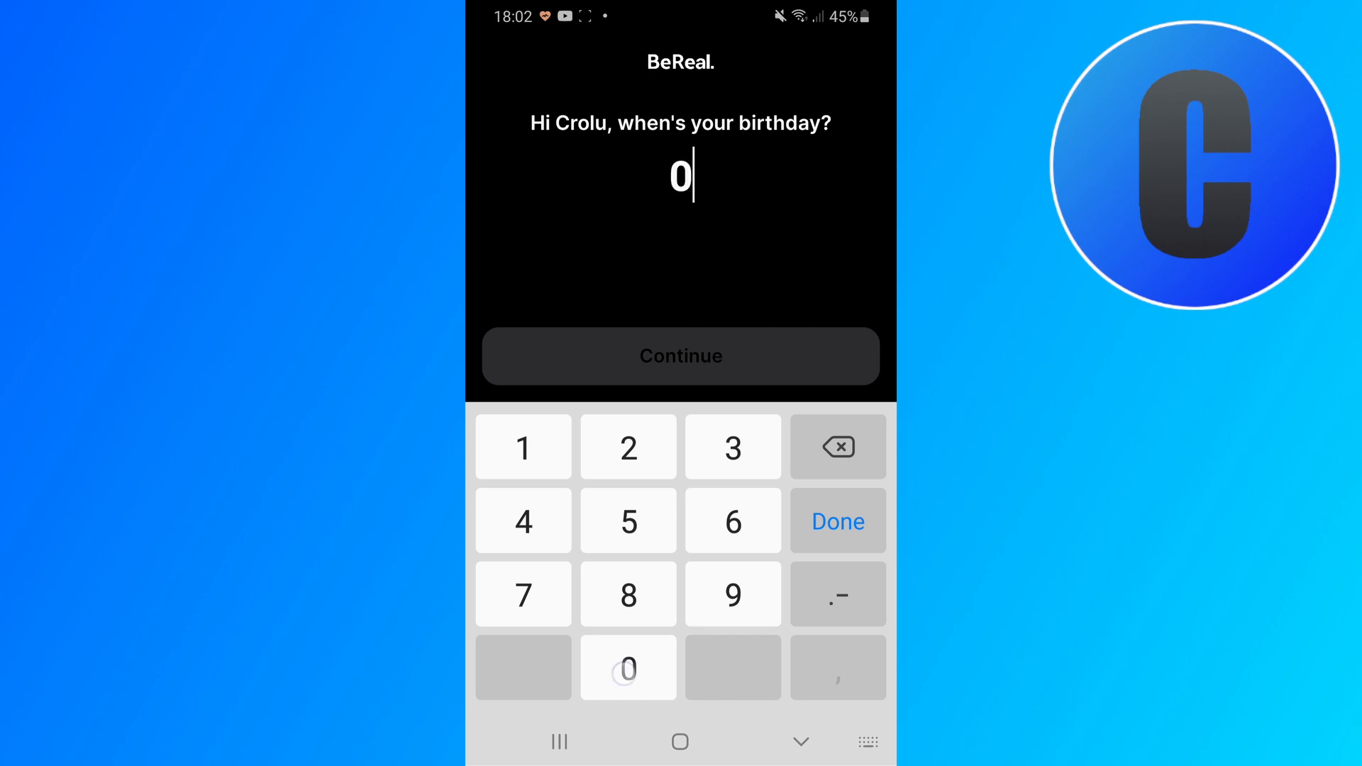
click(628, 521)
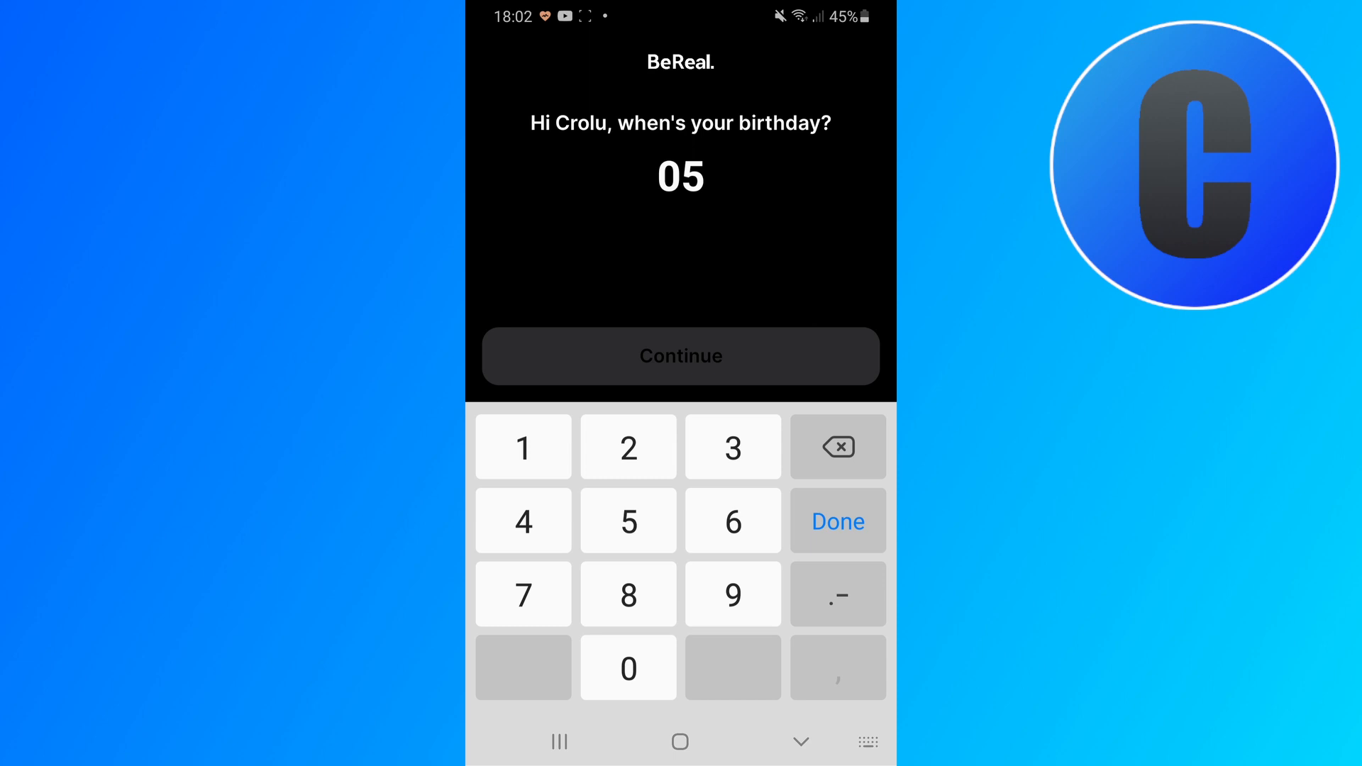
click(628, 668)
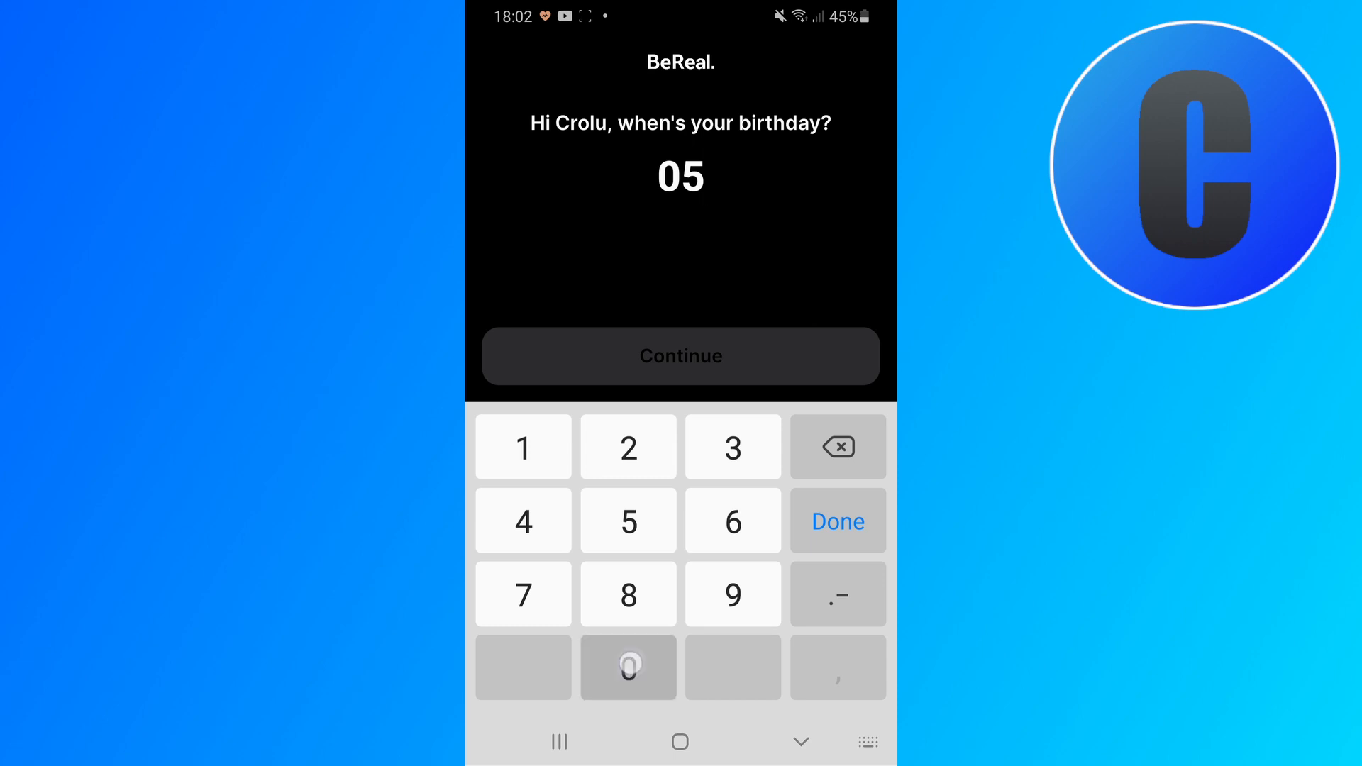
click(627, 594)
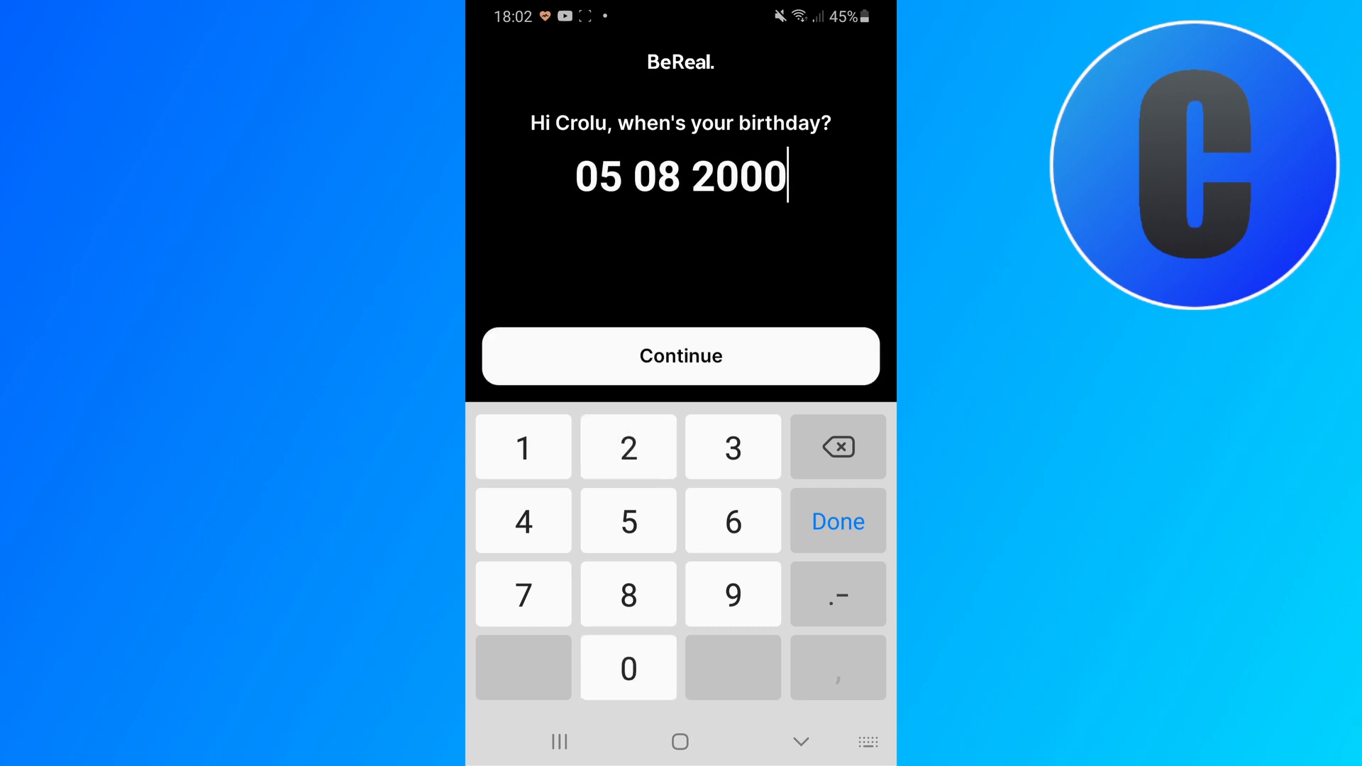
click(681, 354)
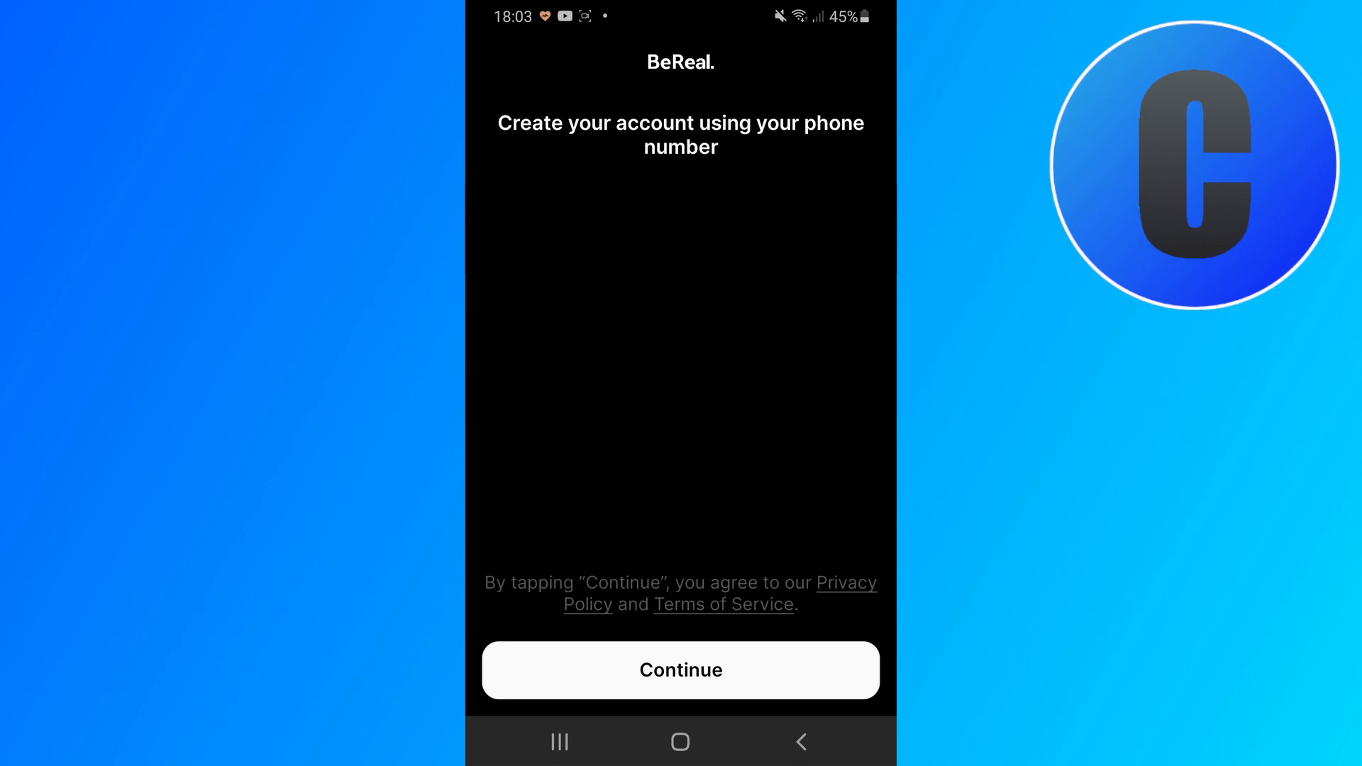
Step: Submit the phone number, enter the texted six-digit code and confirm it
click(680, 669)
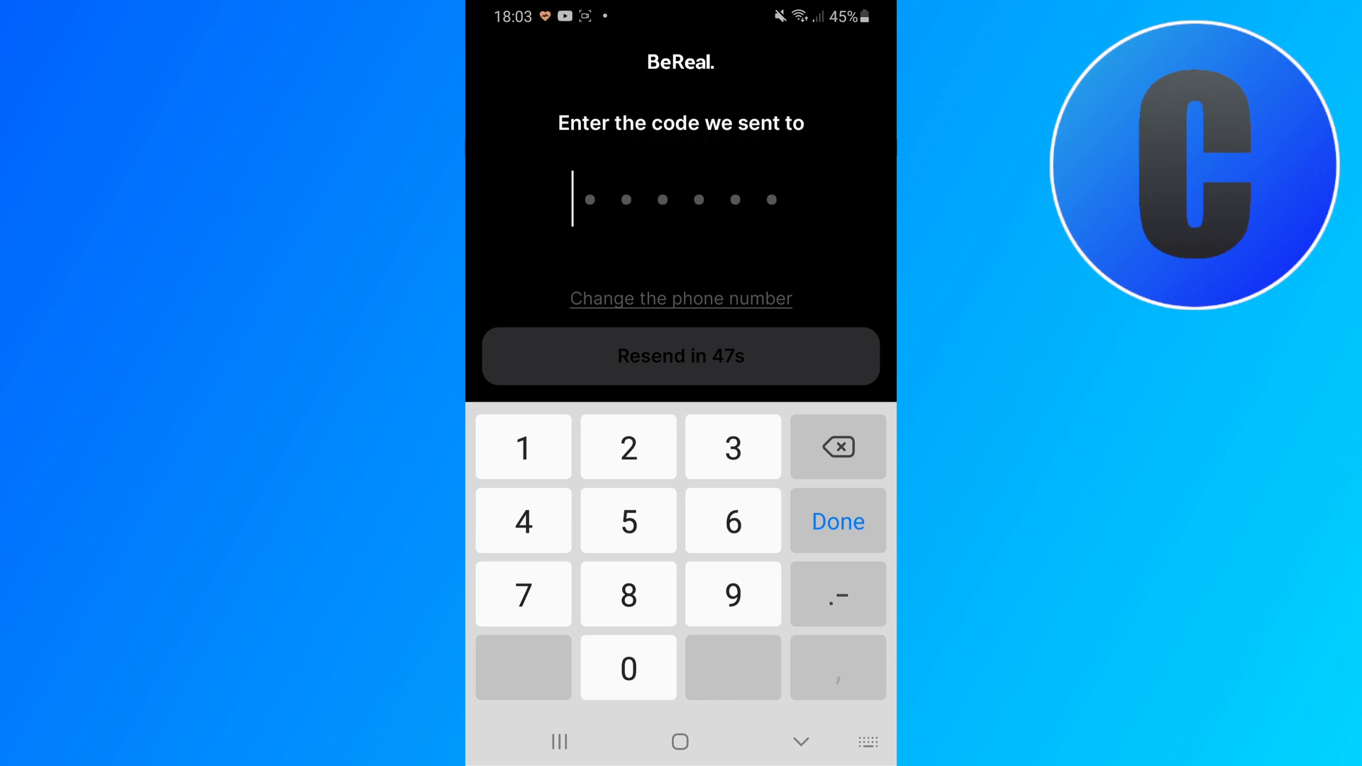
mouse_move(727, 312)
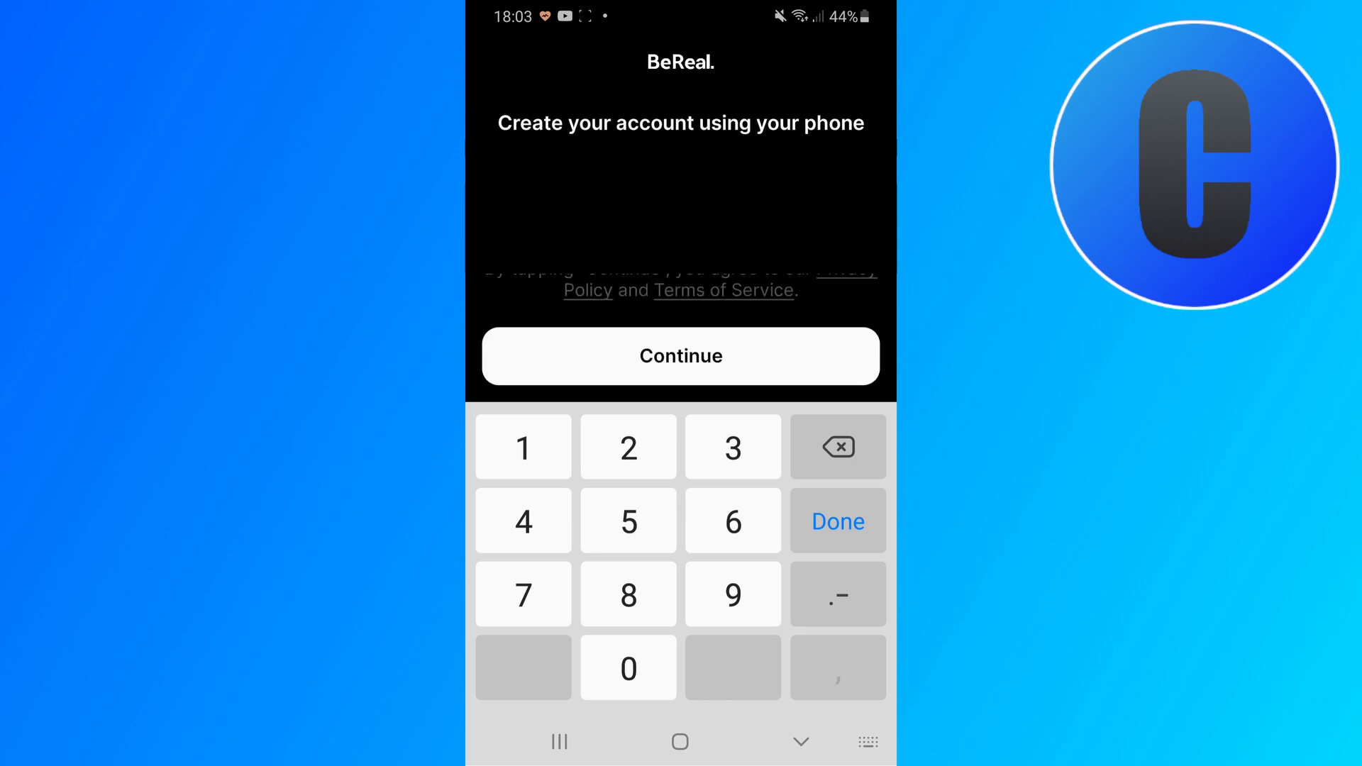
click(680, 354)
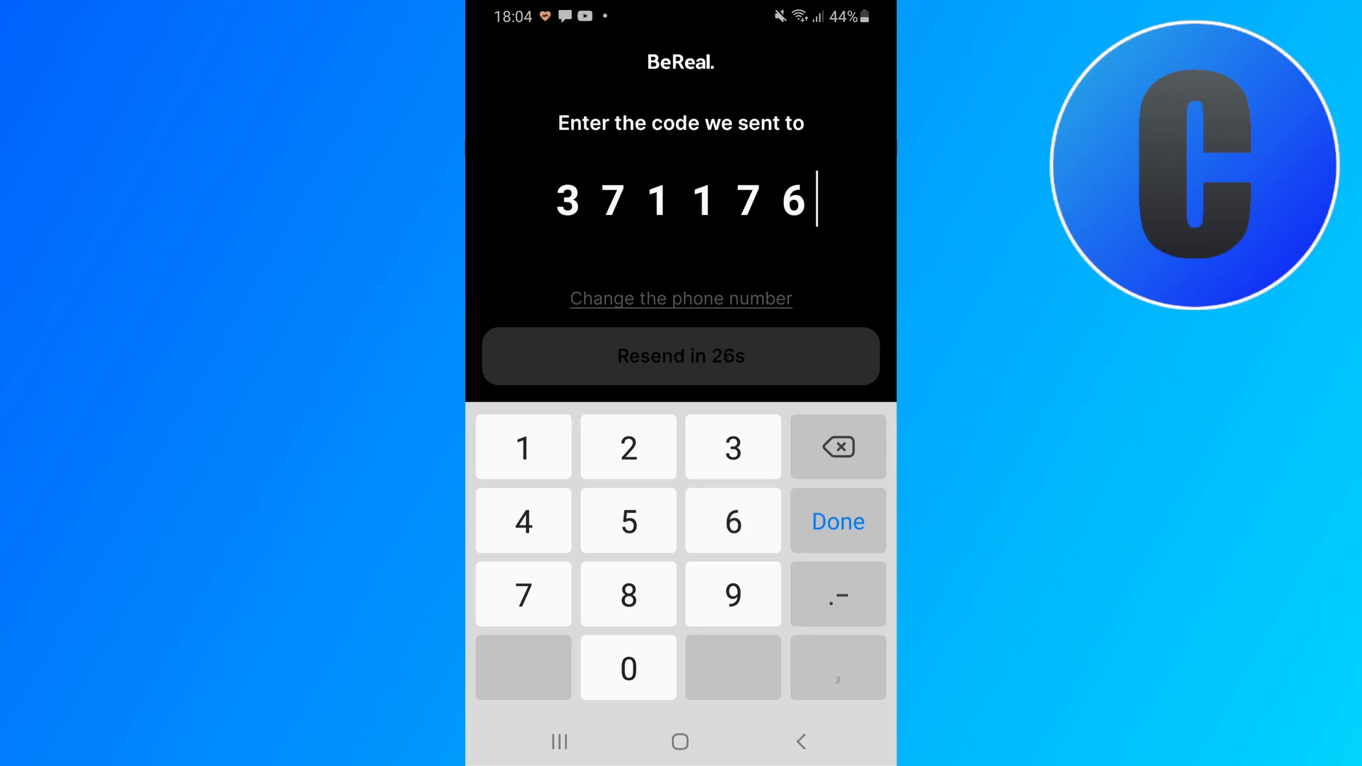
click(837, 521)
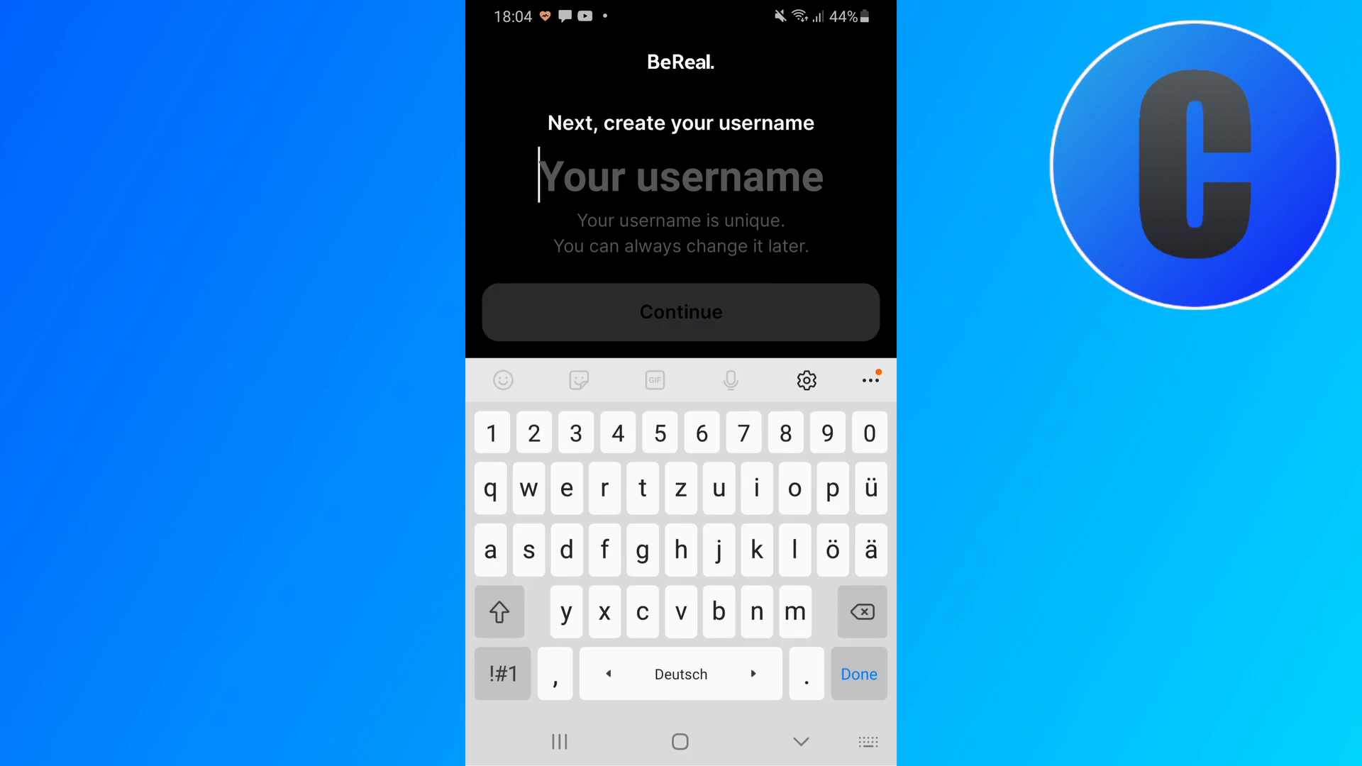
Step: Choose crolu as the username and continue to the camera access request
text(cr)
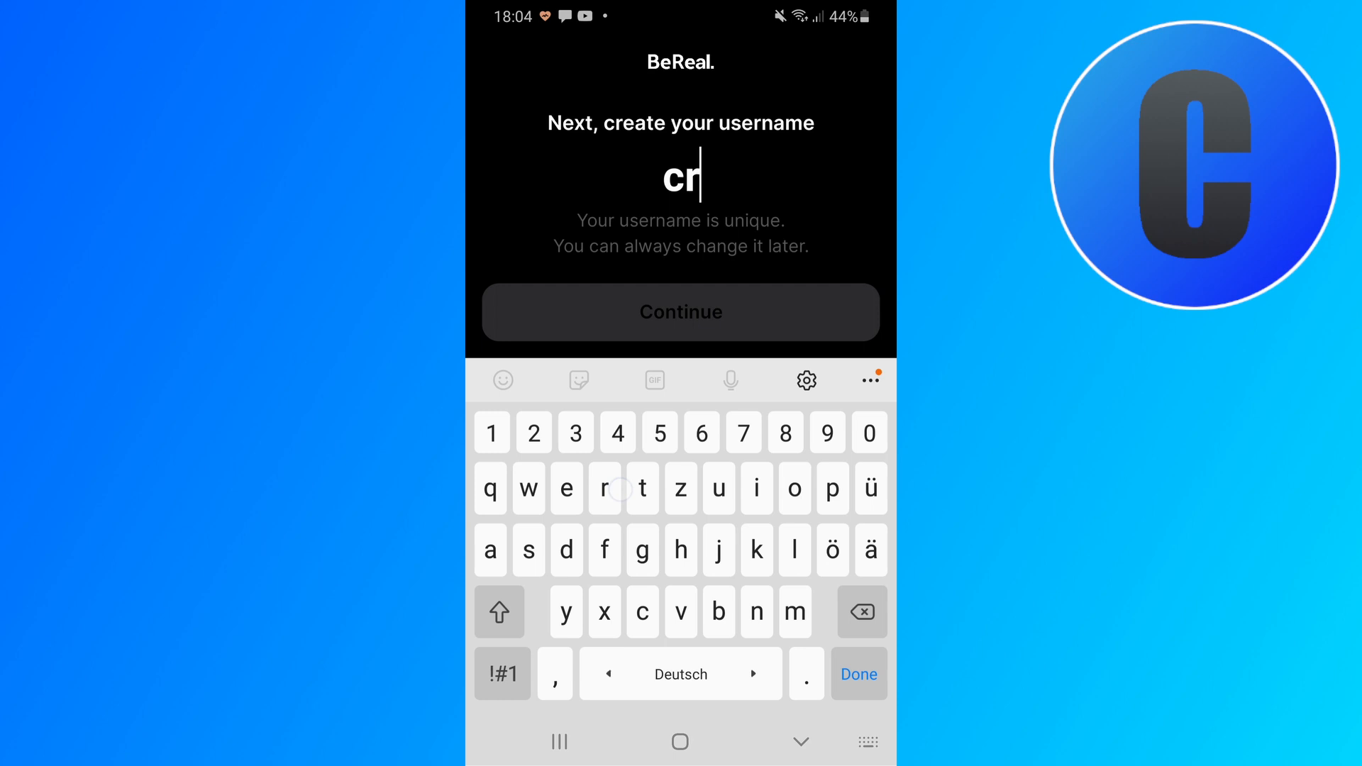
text(olu)
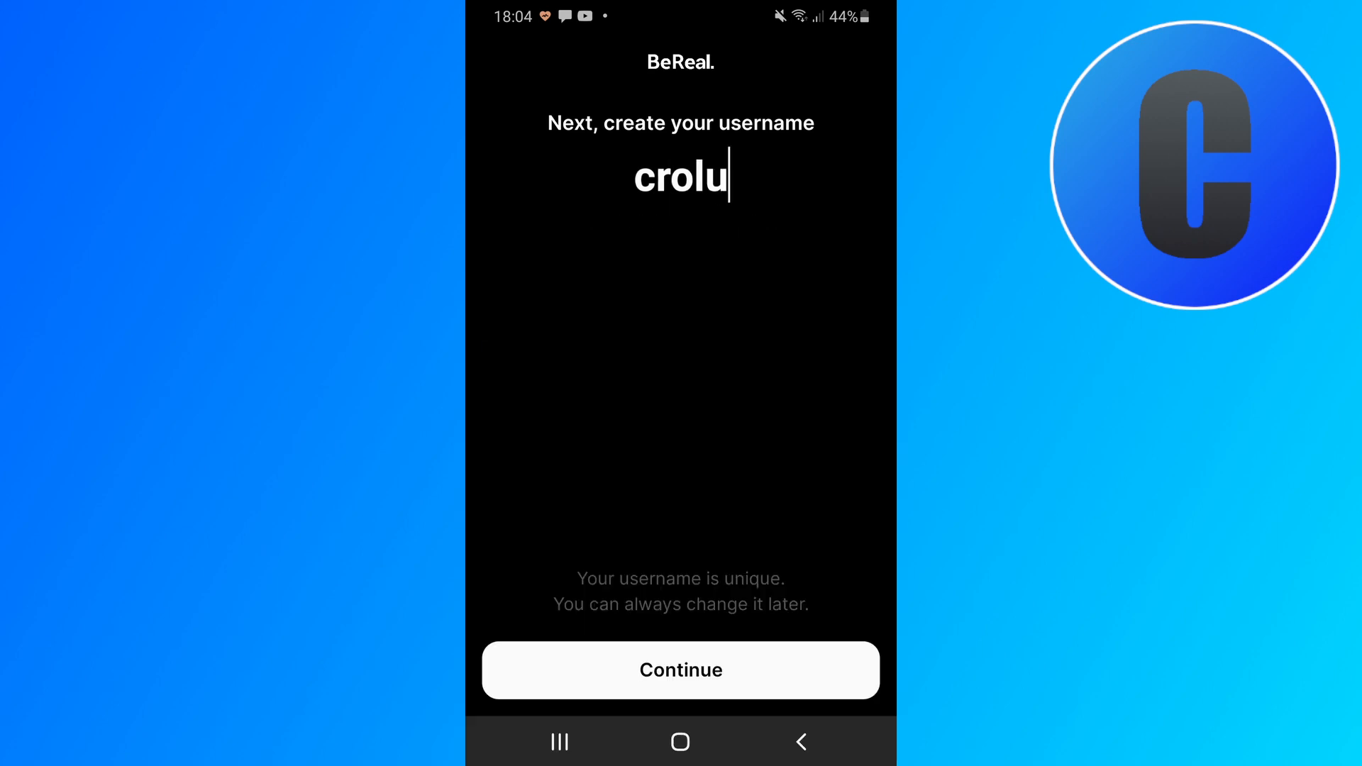
click(679, 670)
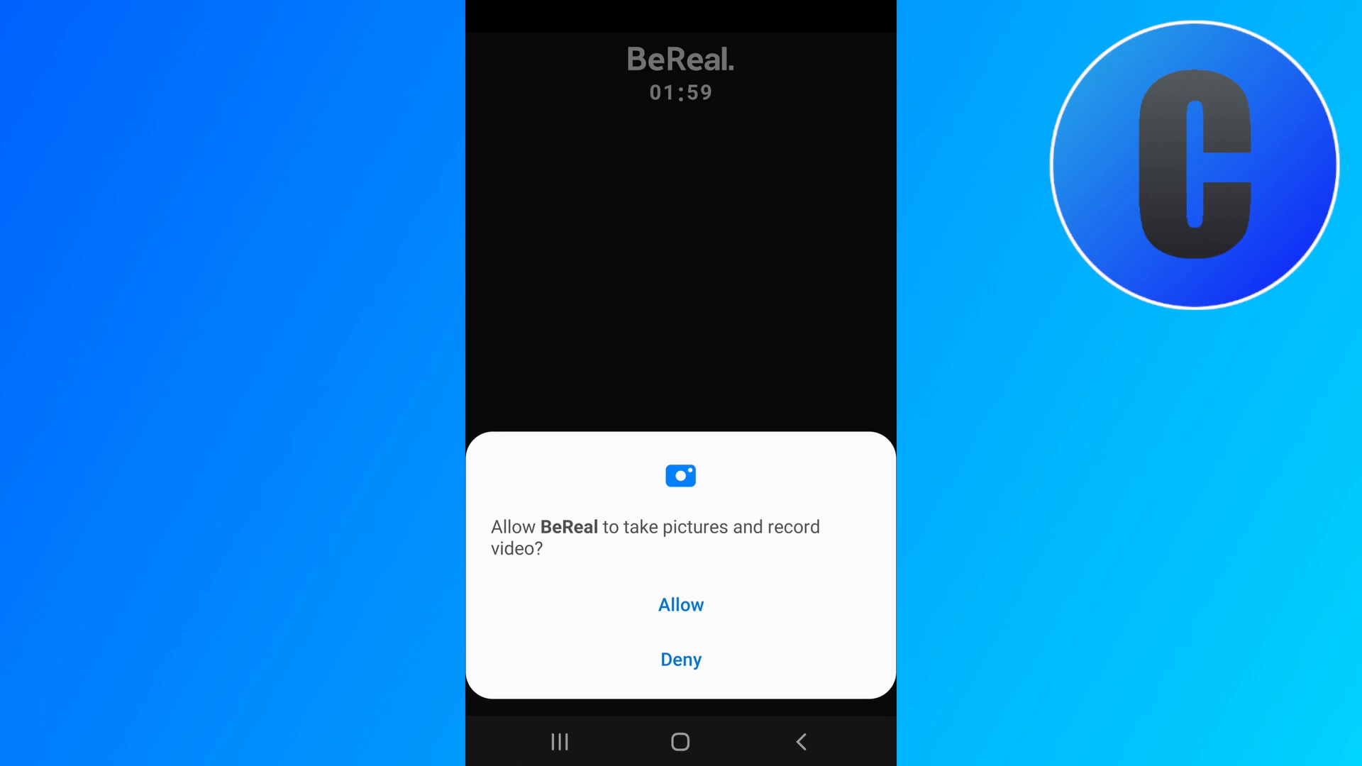
Step: Allow camera access, capture the first BeReal photo and reach the send options
click(681, 605)
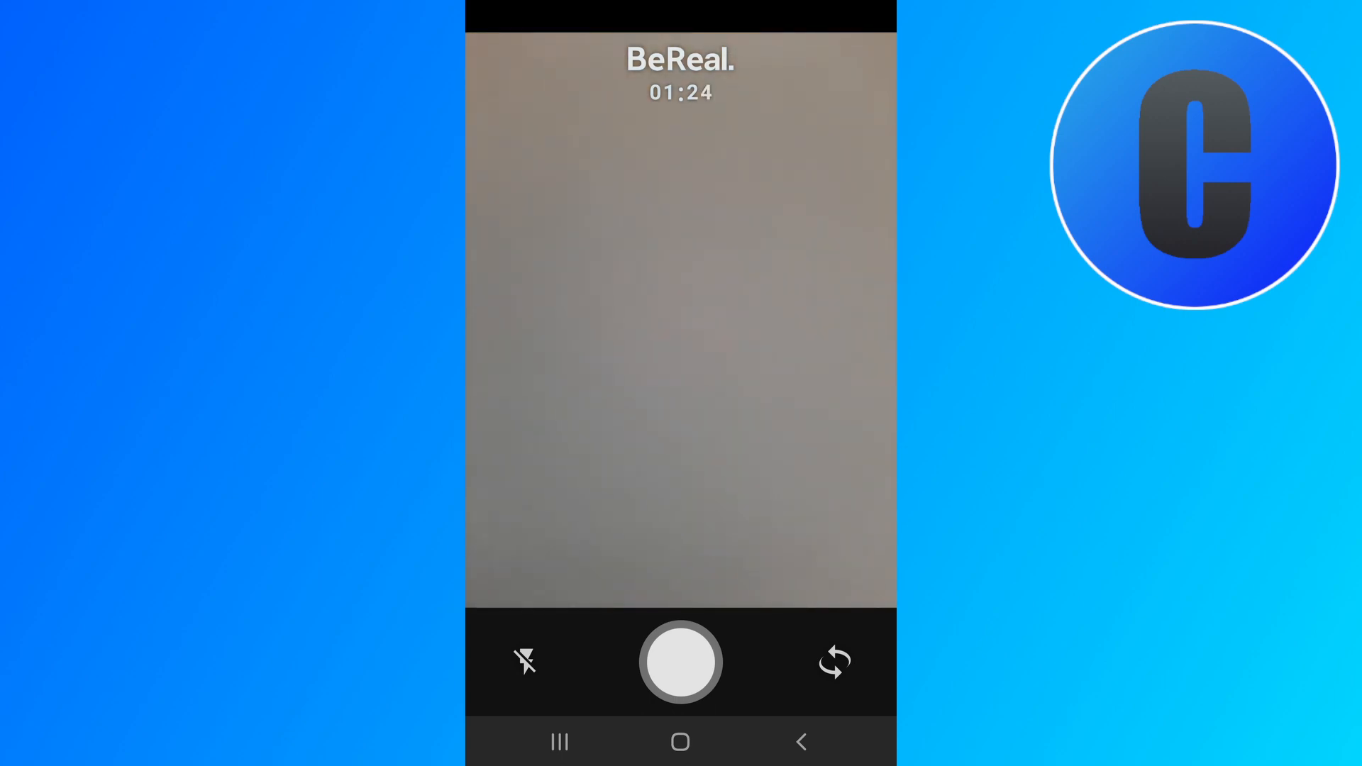
click(679, 662)
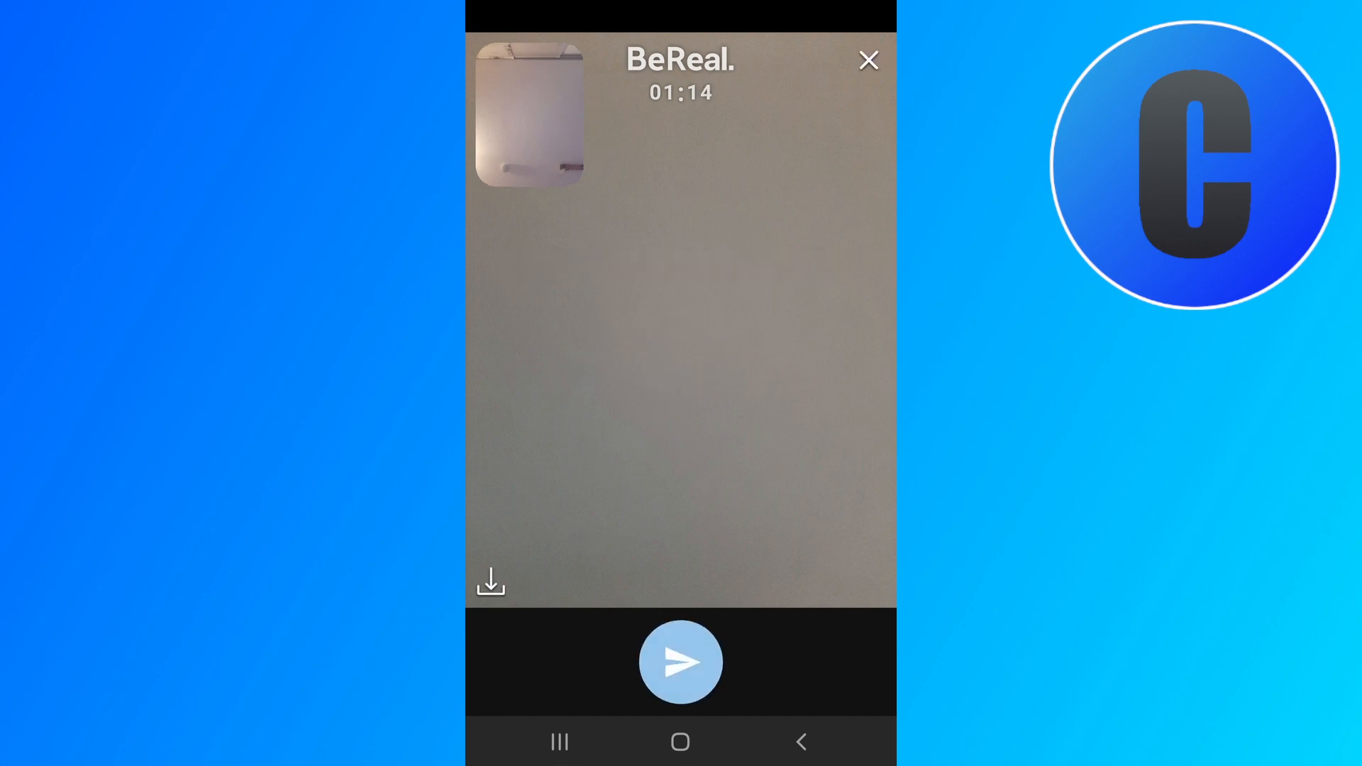
click(679, 662)
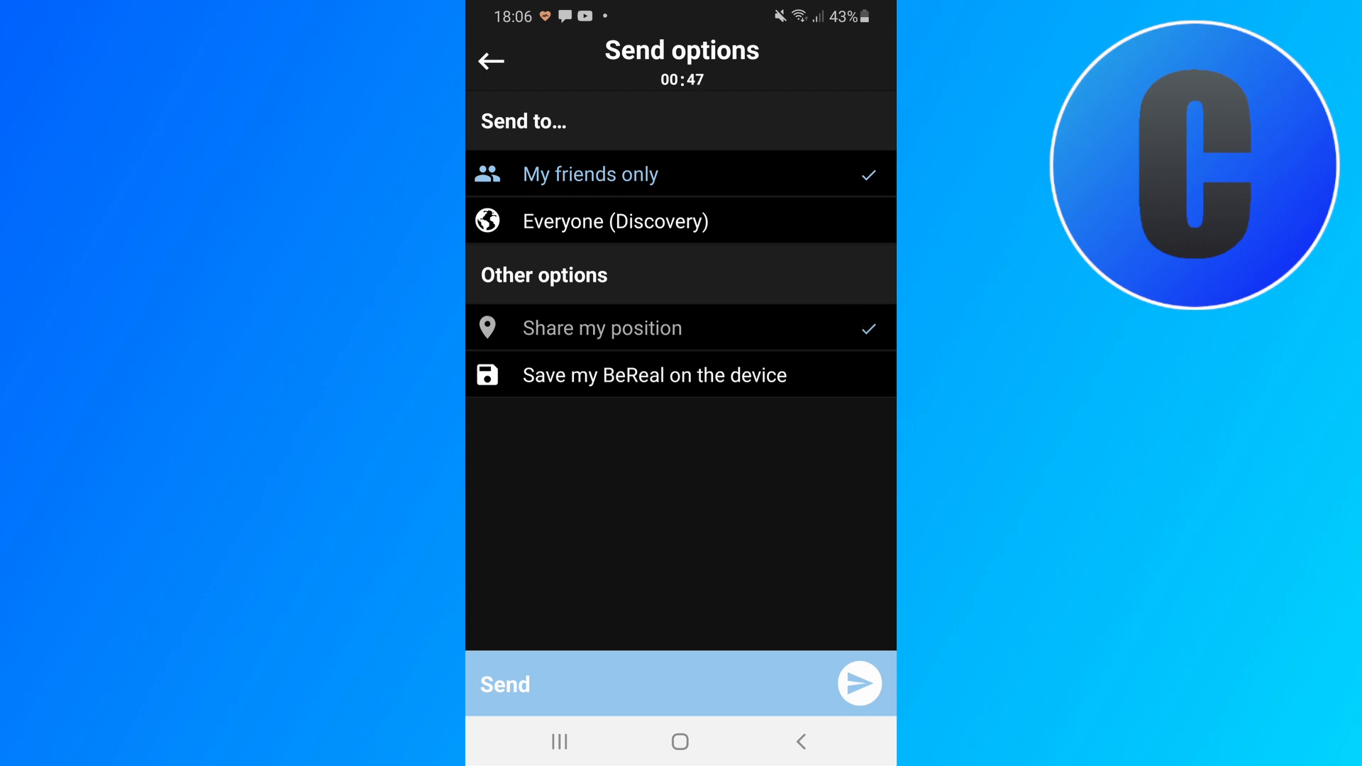
Step: Send the BeReal to friends only and show the crolu profile page
click(859, 683)
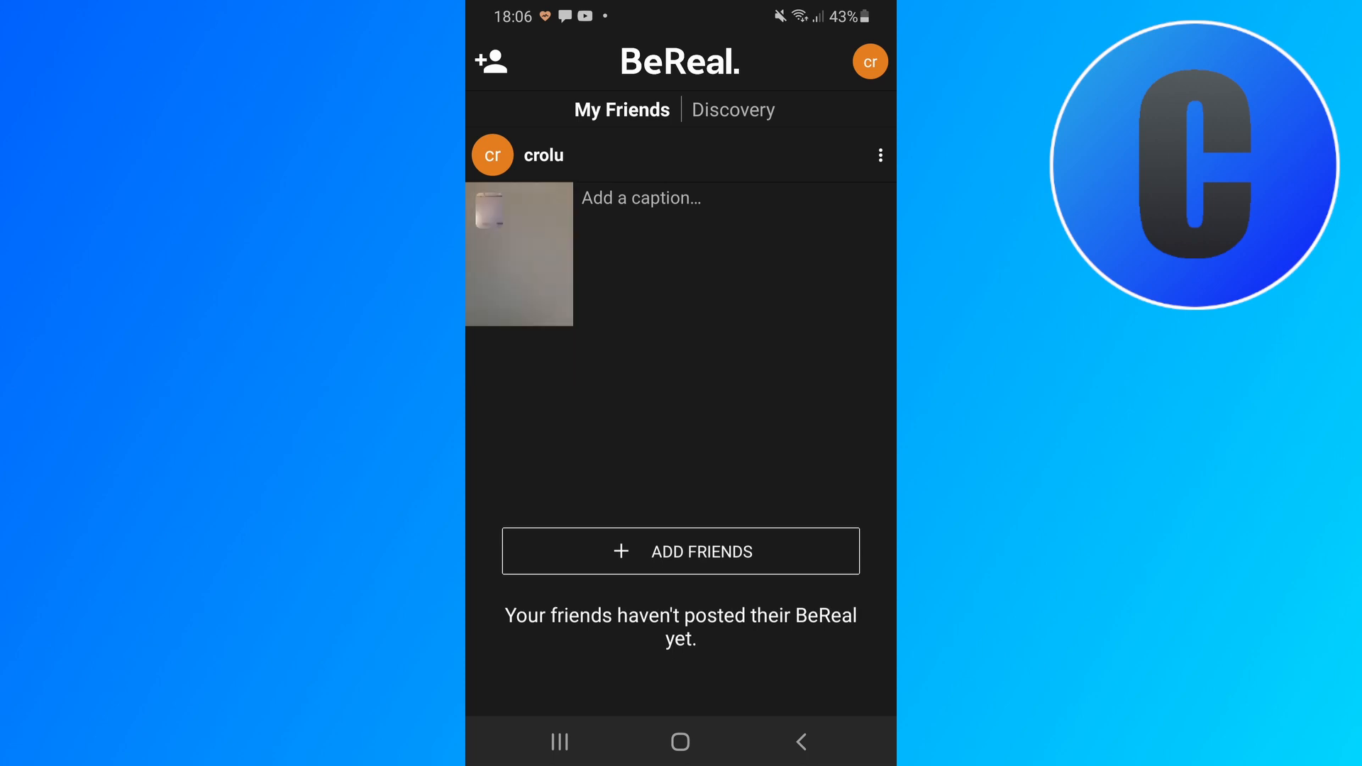
click(868, 61)
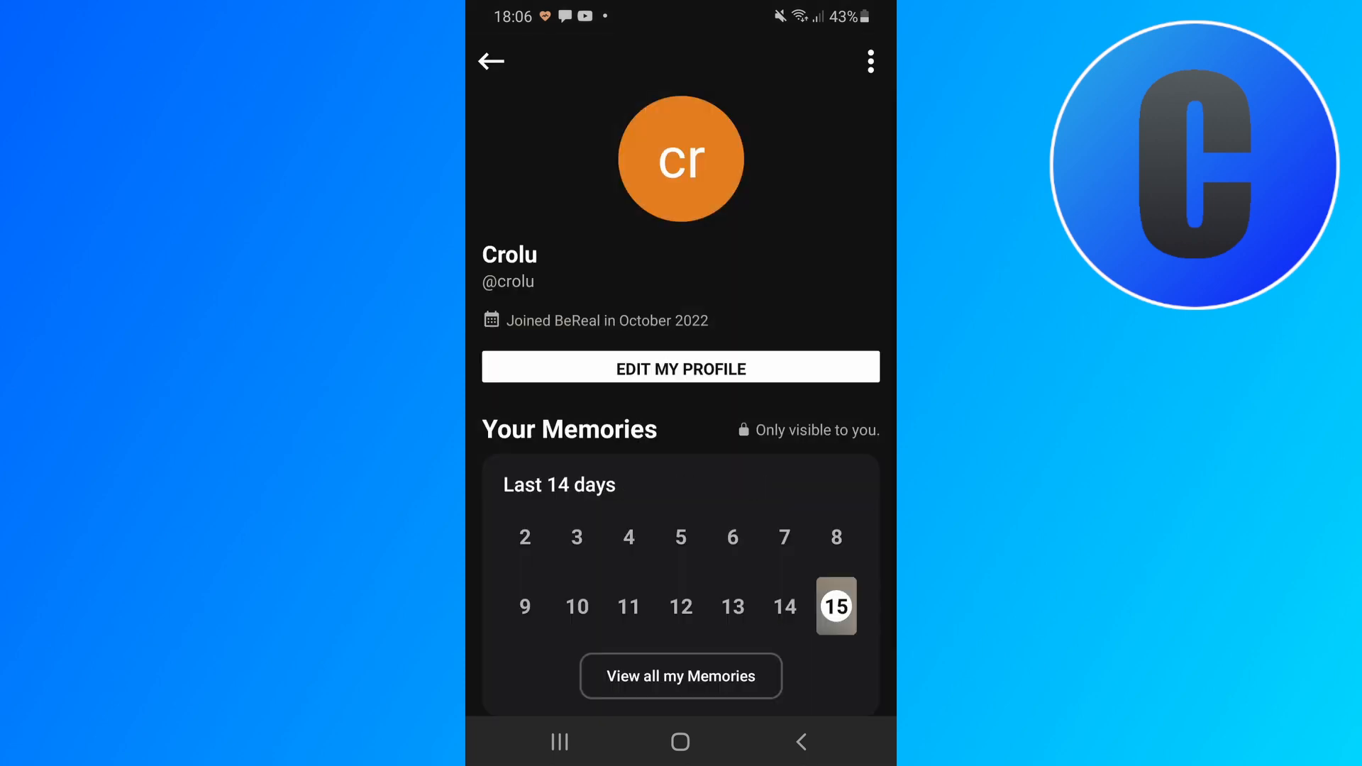